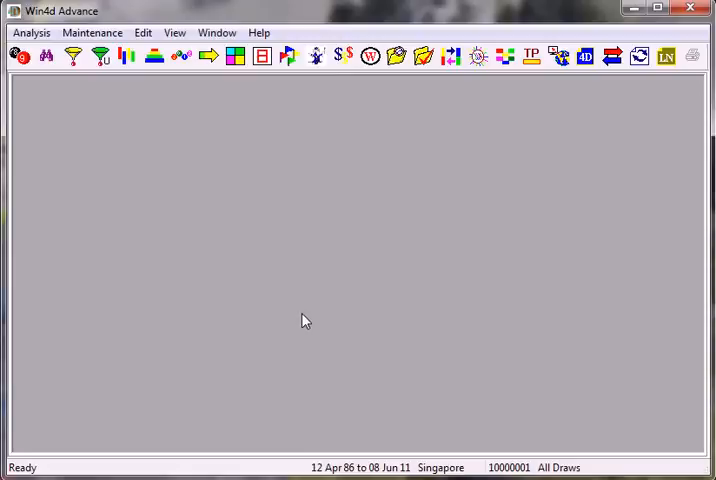
mouse_move(170, 340)
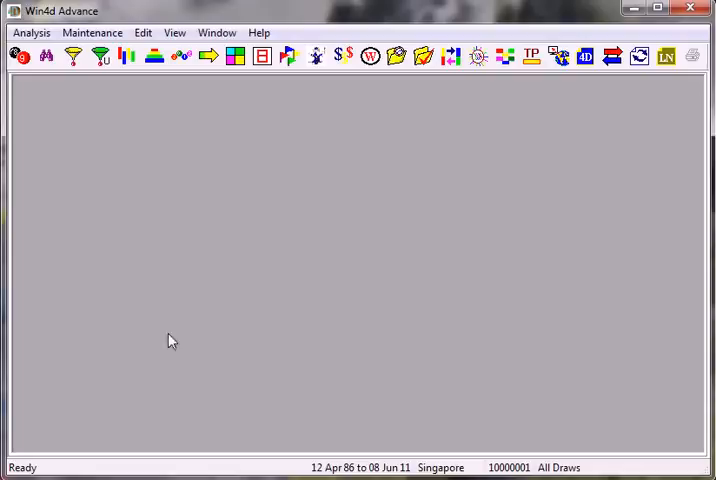
Step: Show the About box with version 2.9.5.0 and the support hotline
left_click(258, 32)
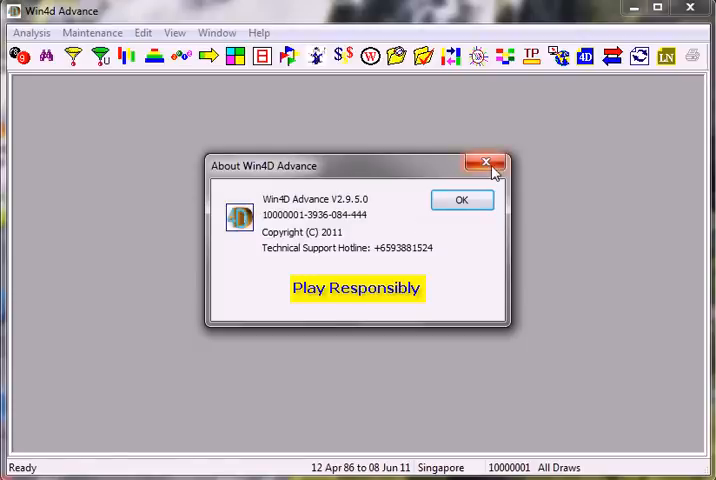
mouse_move(488, 176)
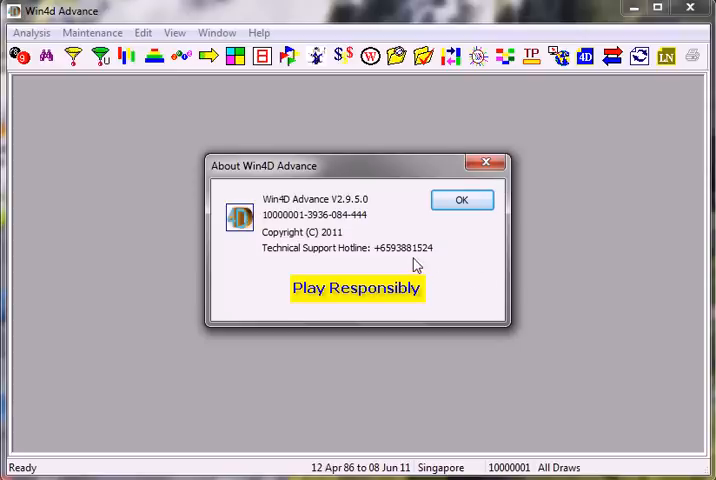
mouse_move(412, 232)
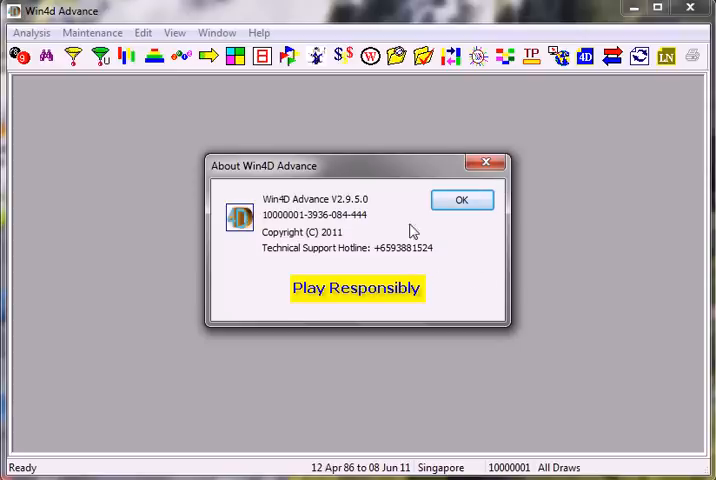
Step: Dismiss the About box back to the empty main window
left_click(460, 200)
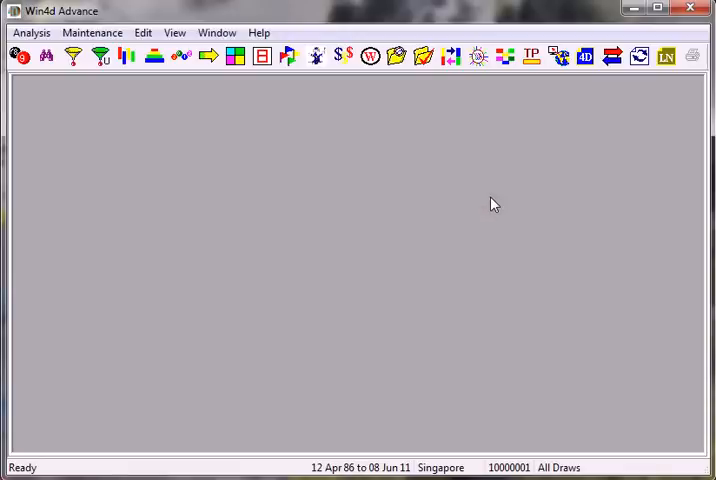
mouse_move(208, 56)
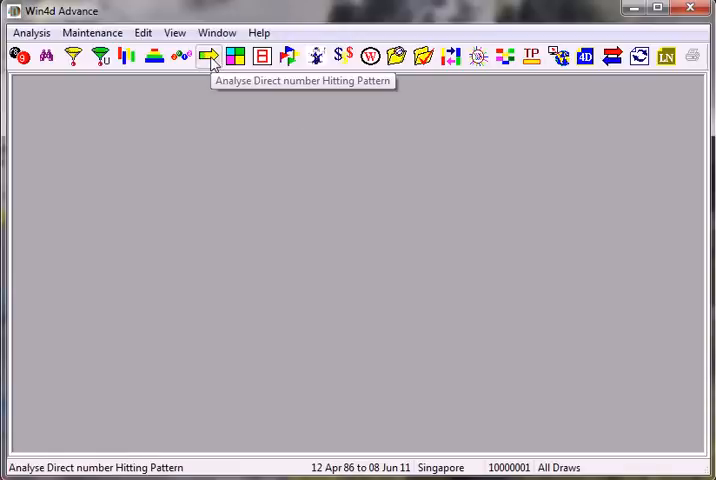
Step: Bring up the colour-coded monthly Sum Analysis table with season averages for System 4D
left_click(208, 56)
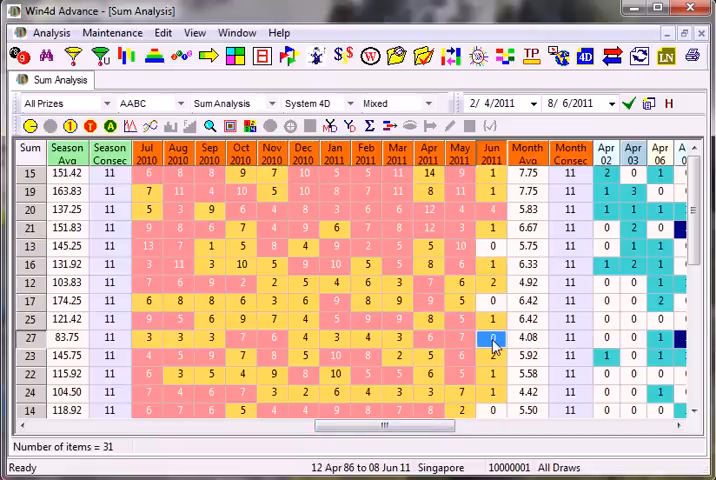
scroll("down", 3)
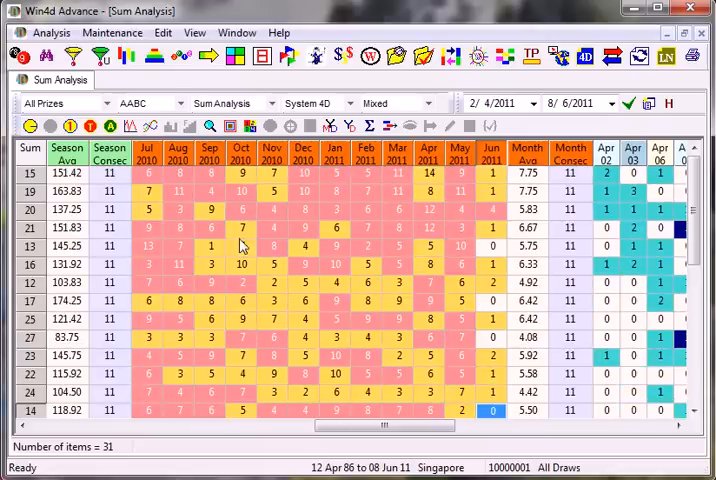
left_click(492, 300)
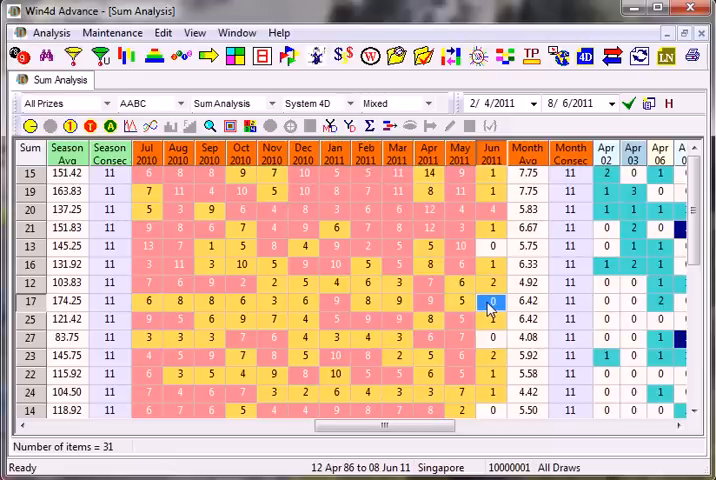
Step: List the Summary-System 4D gap statistics for a sum and begin a new number search
right_click(490, 302)
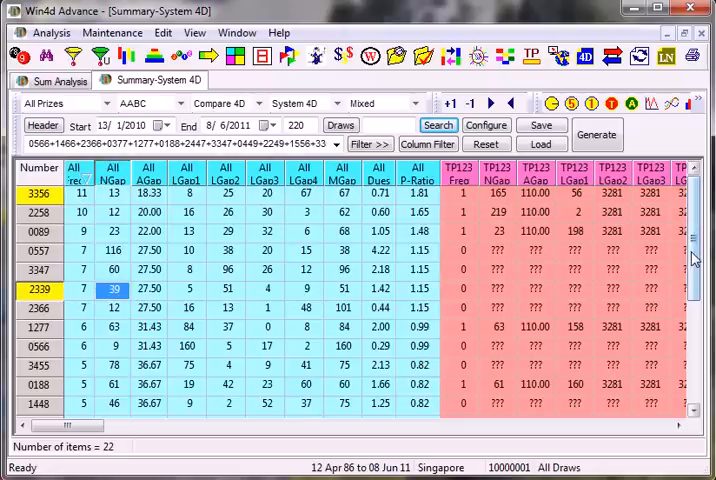
scroll("down", 3)
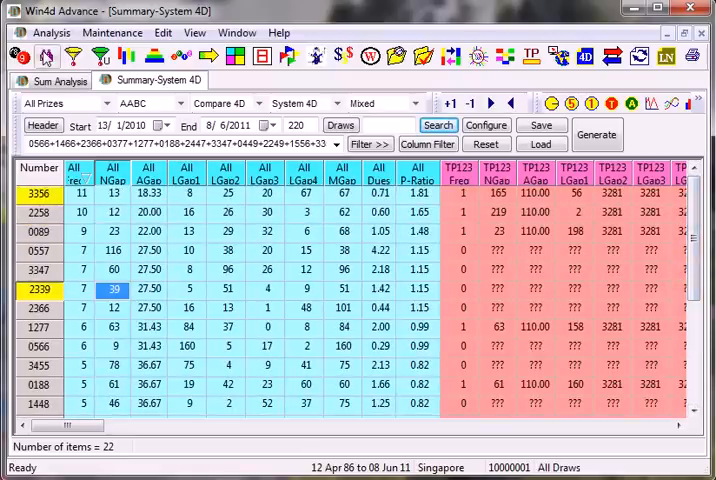
left_click(236, 80)
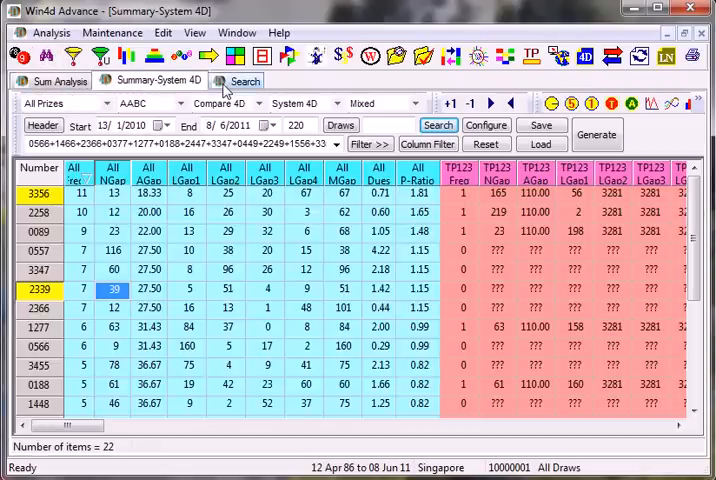
Step: Search Singapore draws for 2258 and show its 12-permutation Direct Number table with hits and gaps
left_click(244, 80)
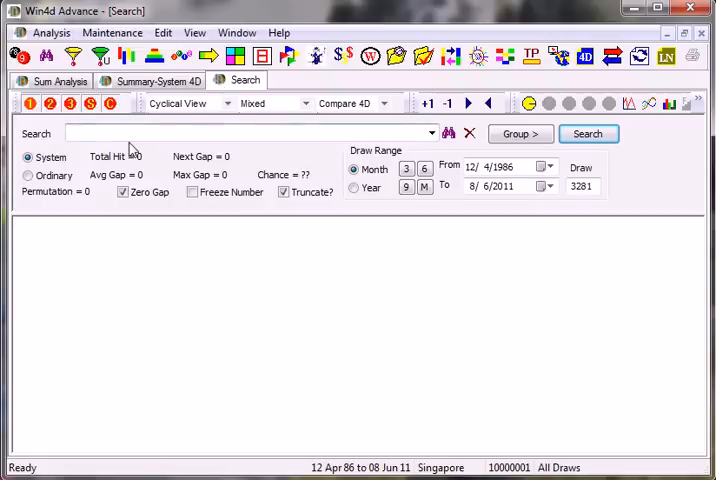
type("2258")
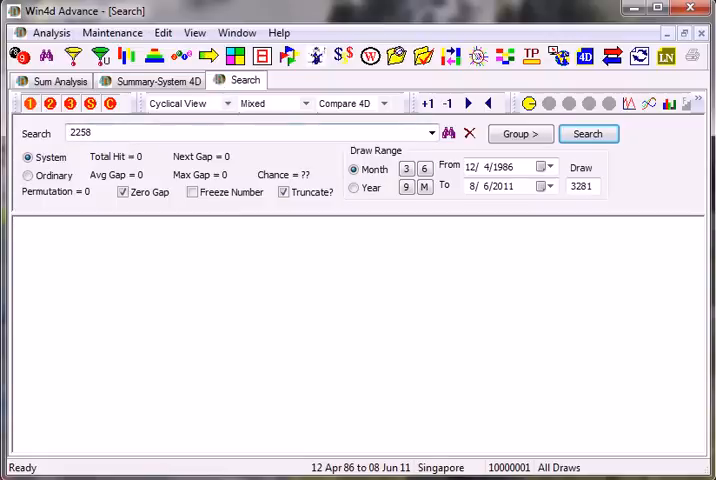
left_click(588, 132)
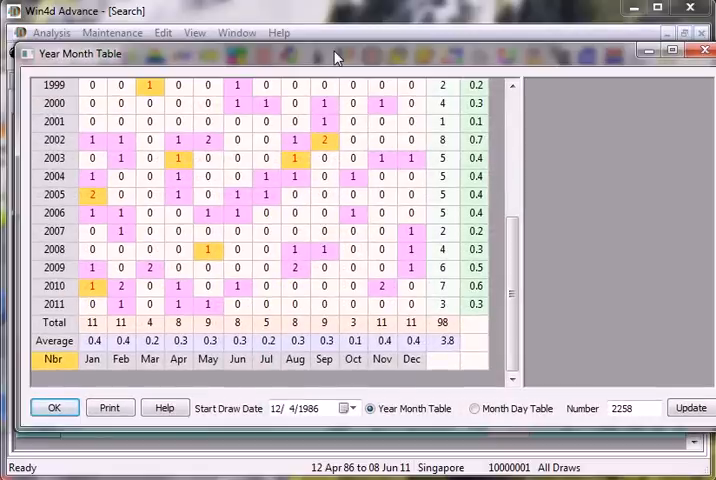
left_click(236, 304)
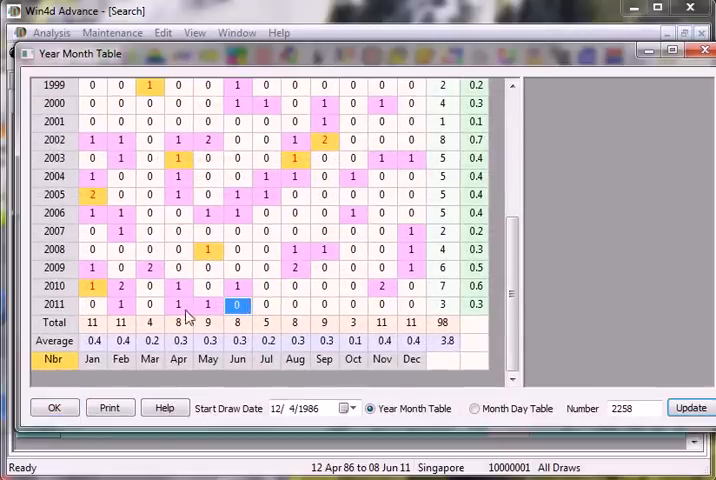
left_click(208, 304)
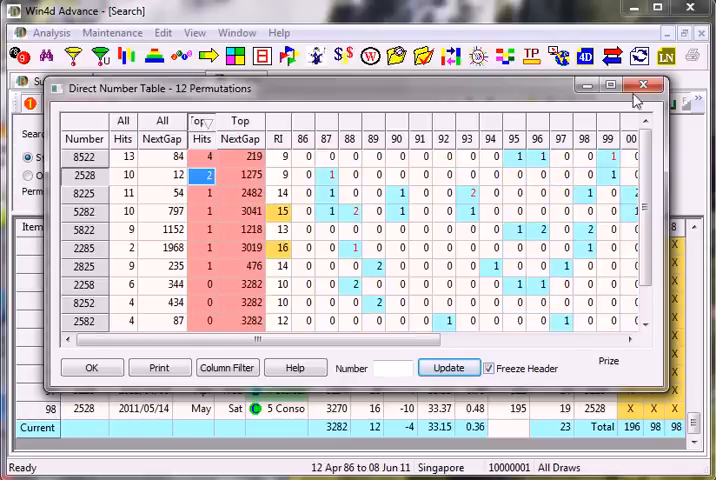
Step: Close the Direct Number table to see the 98 hits of 2258 with dates, prizes and gaps
left_click(644, 84)
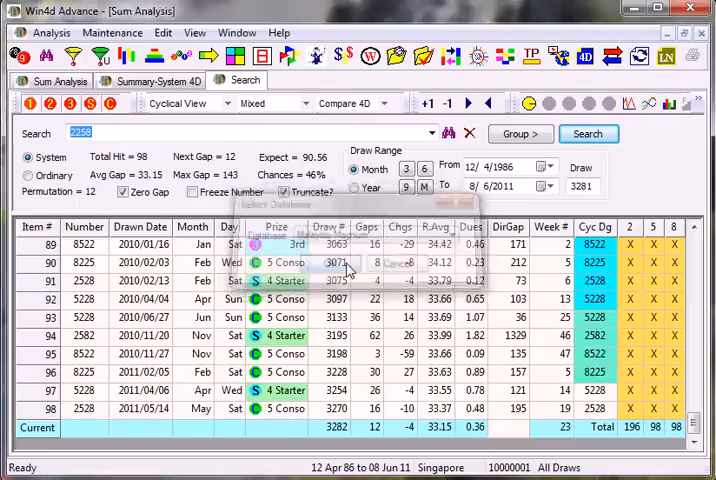
Step: Switch the database to Magnum 4-D results 1985-2011 using All Draws
left_click(588, 132)
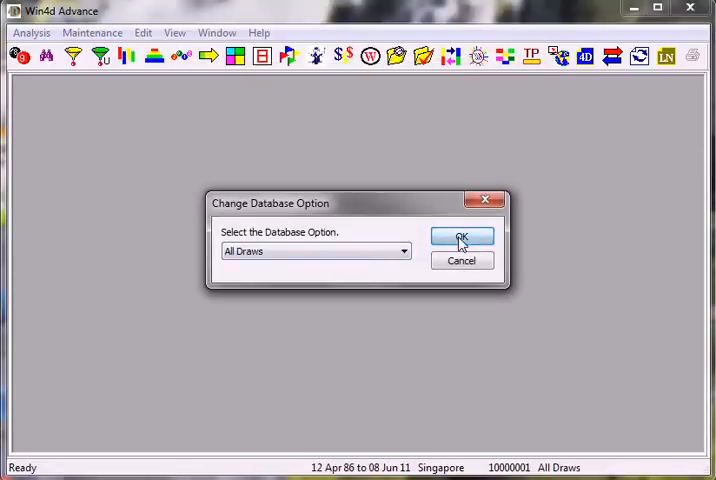
left_click(460, 236)
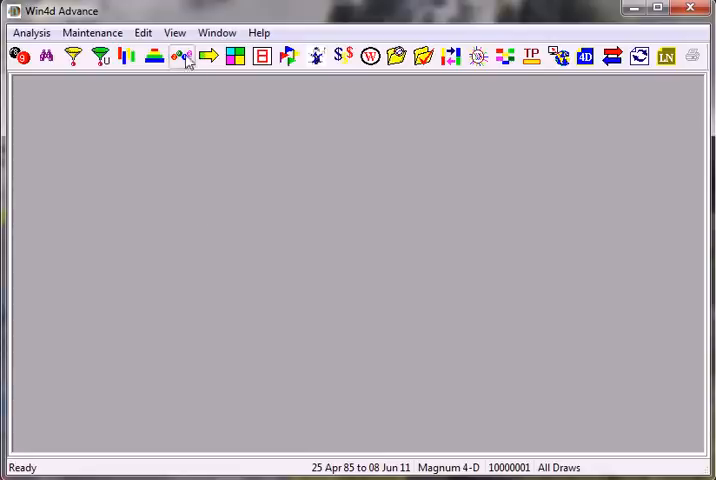
mouse_move(208, 56)
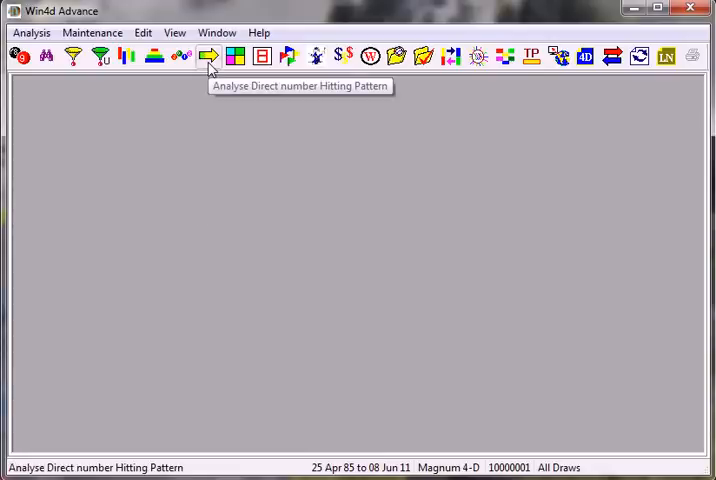
Step: Show the monthly Sum Analysis table of digit sums built from the Magnum 4-D results
left_click(208, 56)
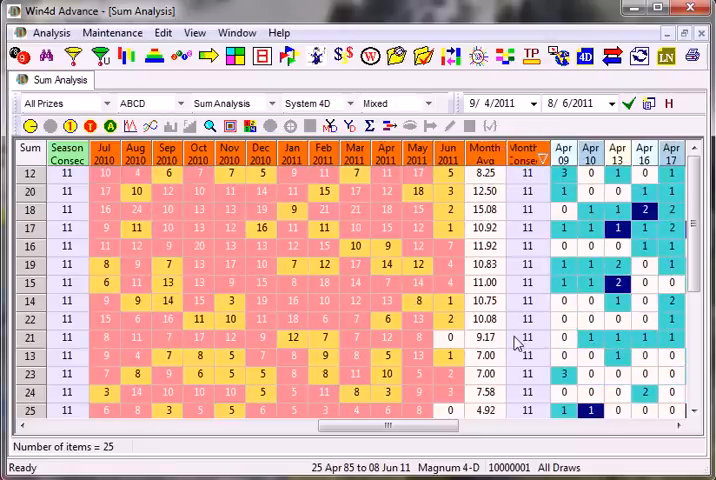
mouse_move(444, 416)
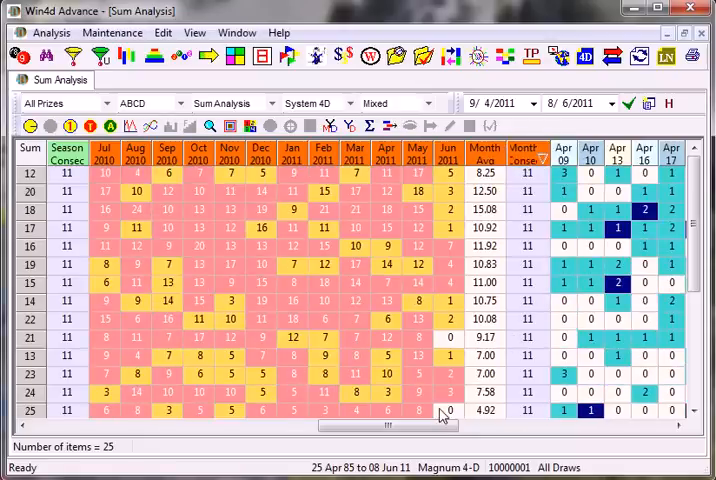
scroll("down", 3)
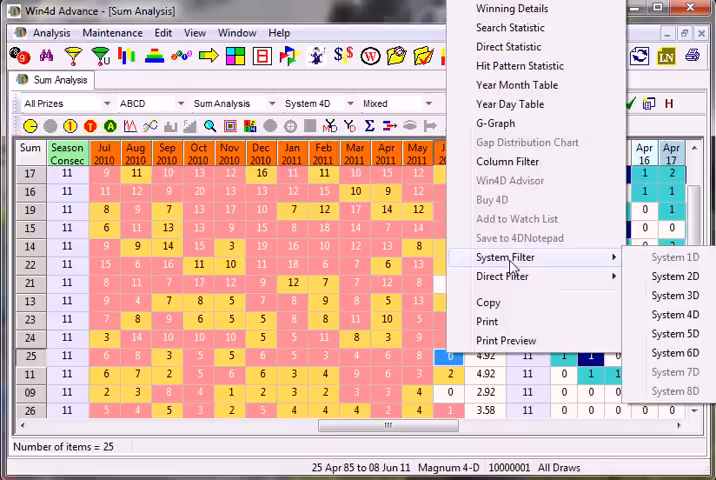
Step: Filter to the Summary-System 4D table for Magnum draws and begin a blank number search
left_click(676, 256)
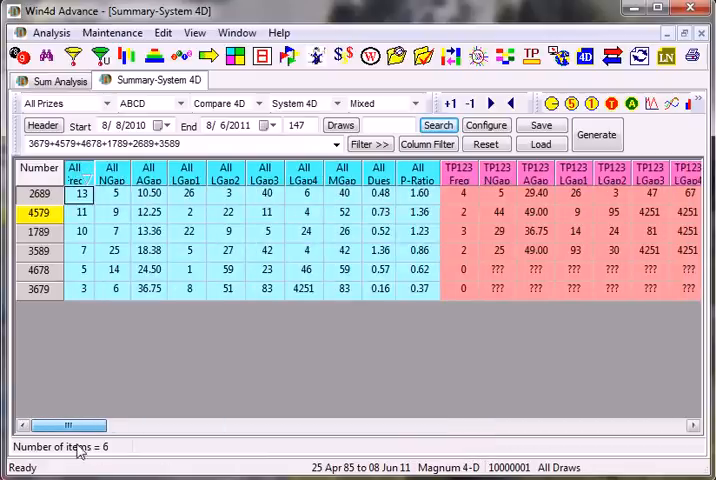
left_click(80, 212)
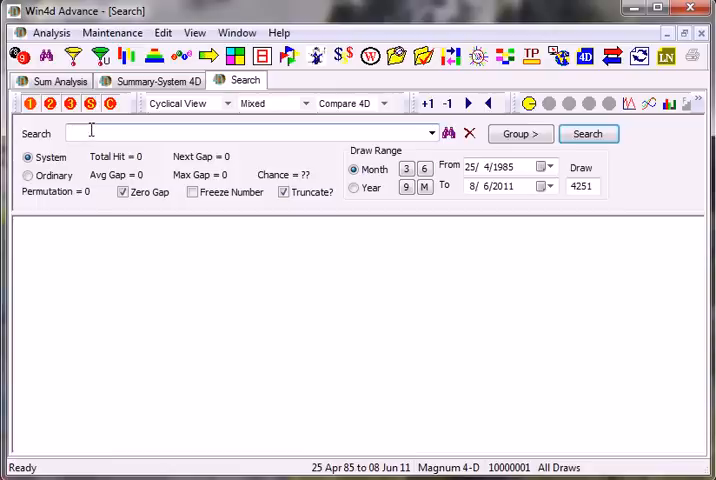
Step: Search Magnum draws for 4579, list its January and February 2011 hits, then its 24-permutation Direct Number table
type("4579")
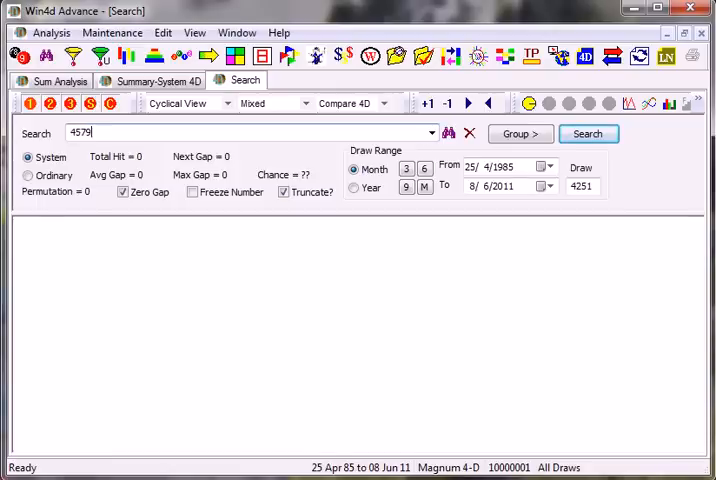
left_click(588, 132)
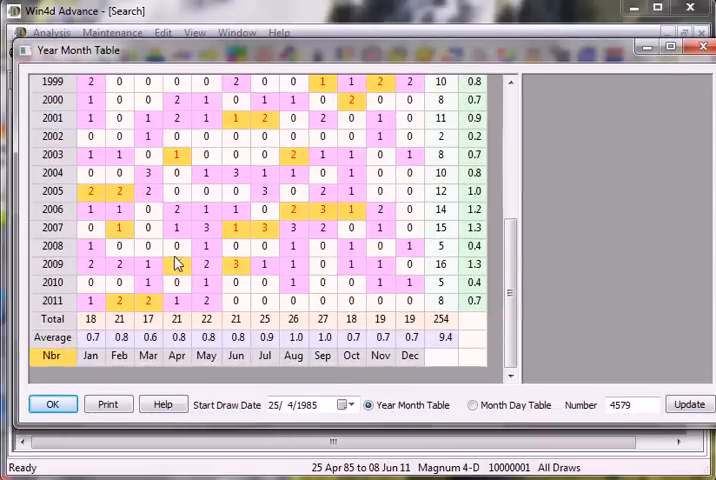
left_click(90, 300)
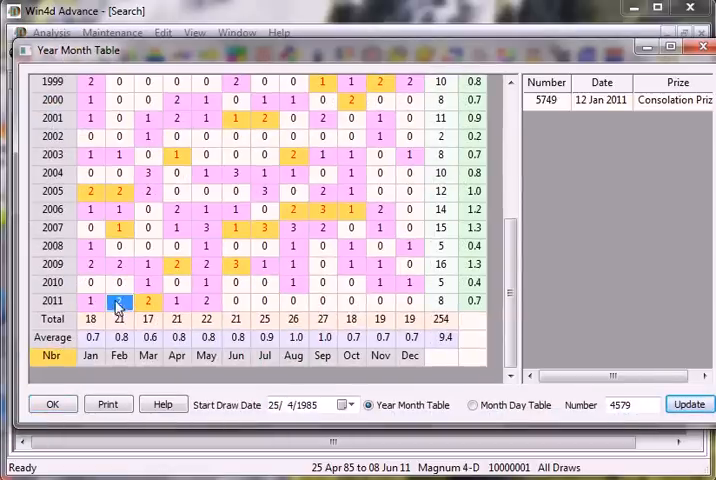
left_click(118, 300)
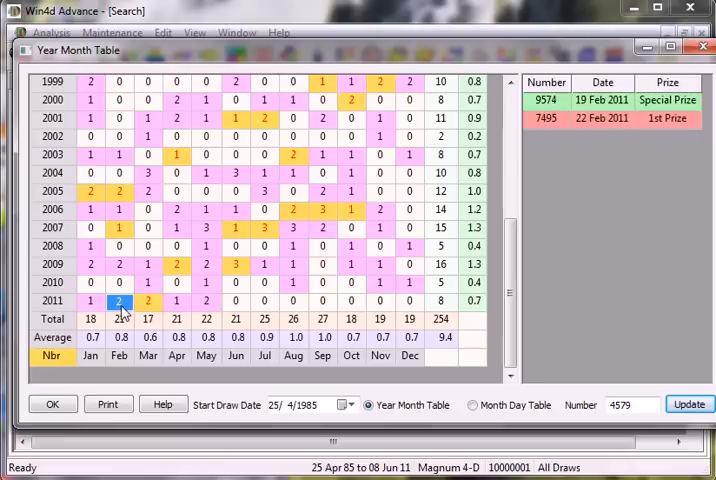
left_click(602, 118)
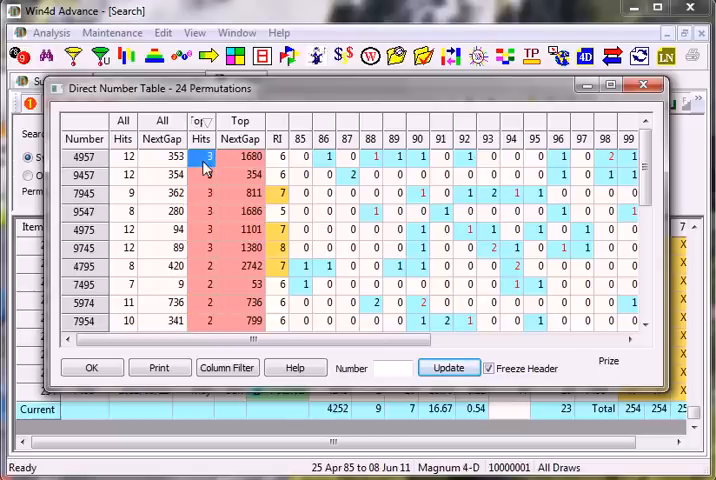
Step: Dismiss the Direct Number table, returning to 4579's Magnum results listing 24 hits
left_click(208, 174)
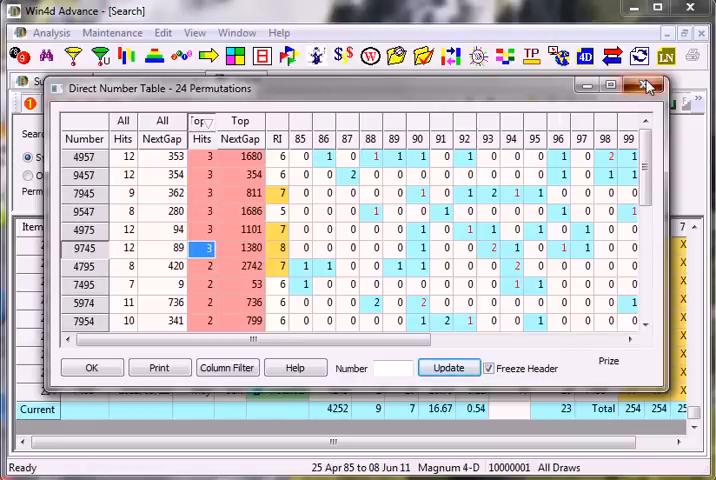
left_click(646, 86)
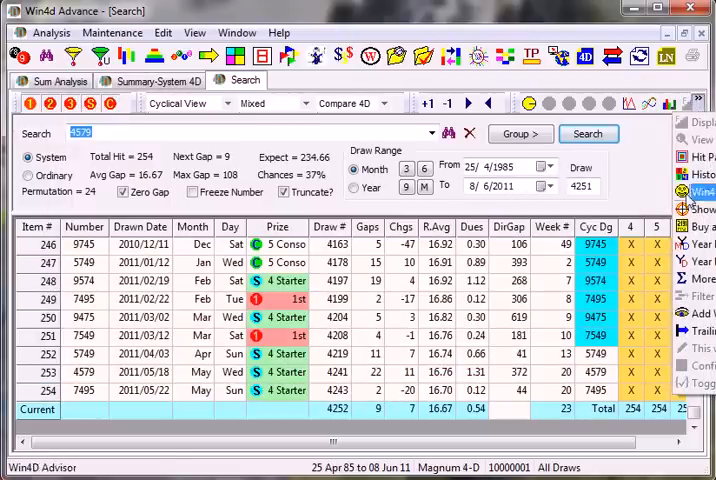